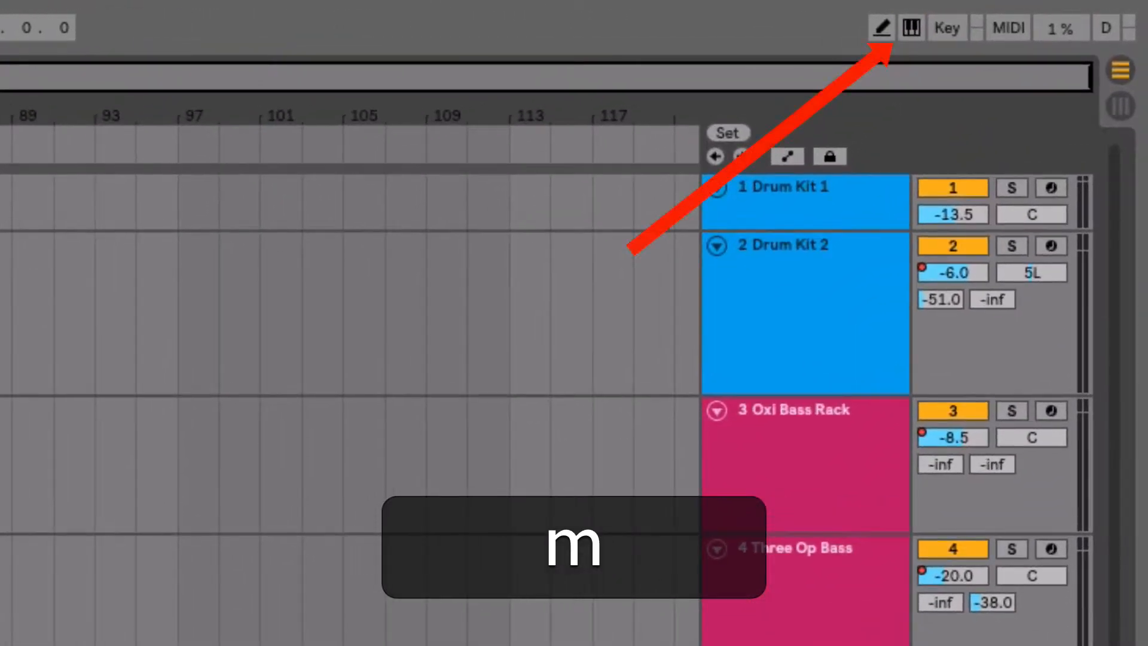
Toggle the Computer MIDI Keyboard so the computer keyboard plays notes
{"action": "left_click", "coordinate": [911, 27]}
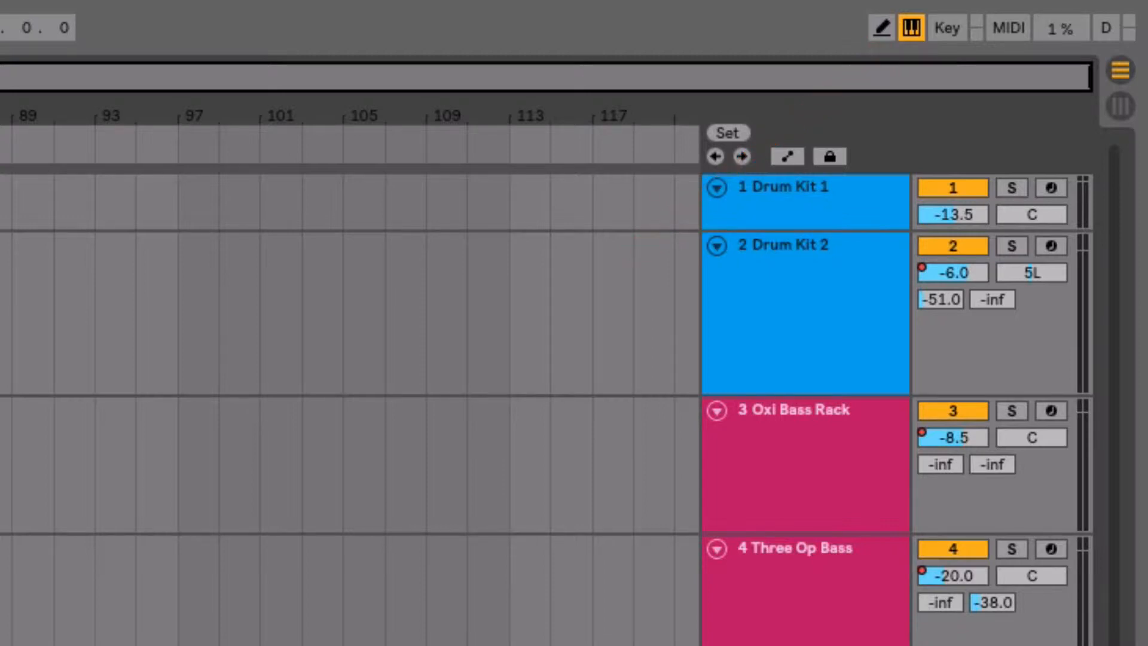
{"action": "left_click", "coordinate": [910, 28]}
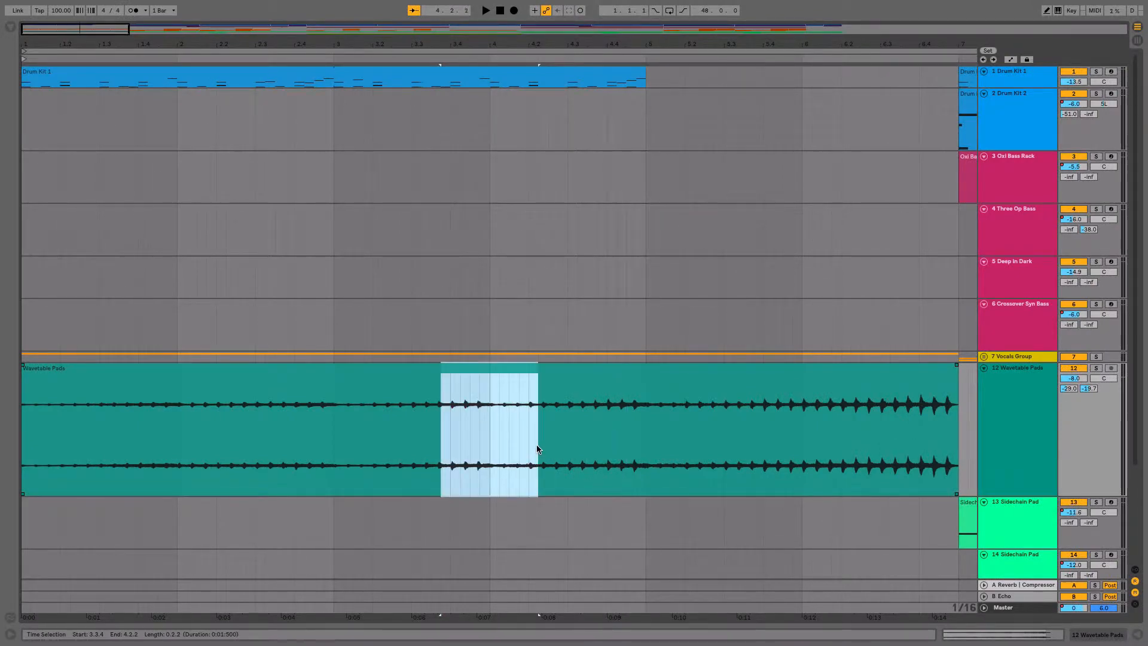
Reverse-shortcut with R while a stretch of the Wavetable Pads clip is marked
{"action": "key", "text": "r"}
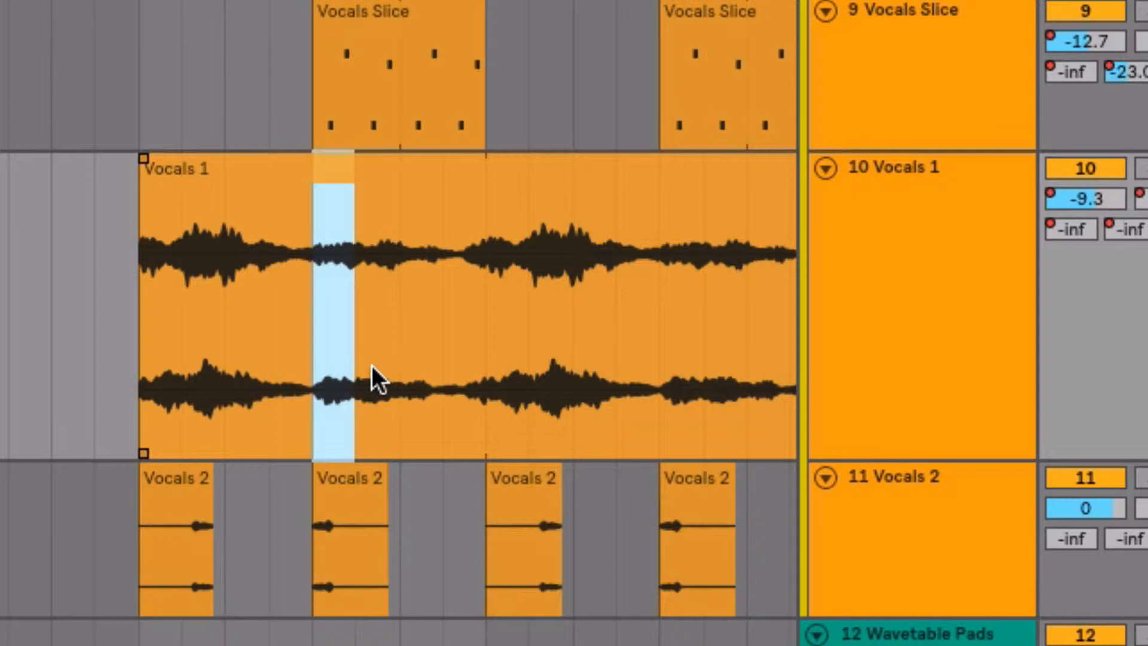
Mark a short stretch near the start of the Vocals 1 clip on track 10
{"action": "left_click_drag", "start_coordinate": [373, 377], "coordinate": [455, 377]}
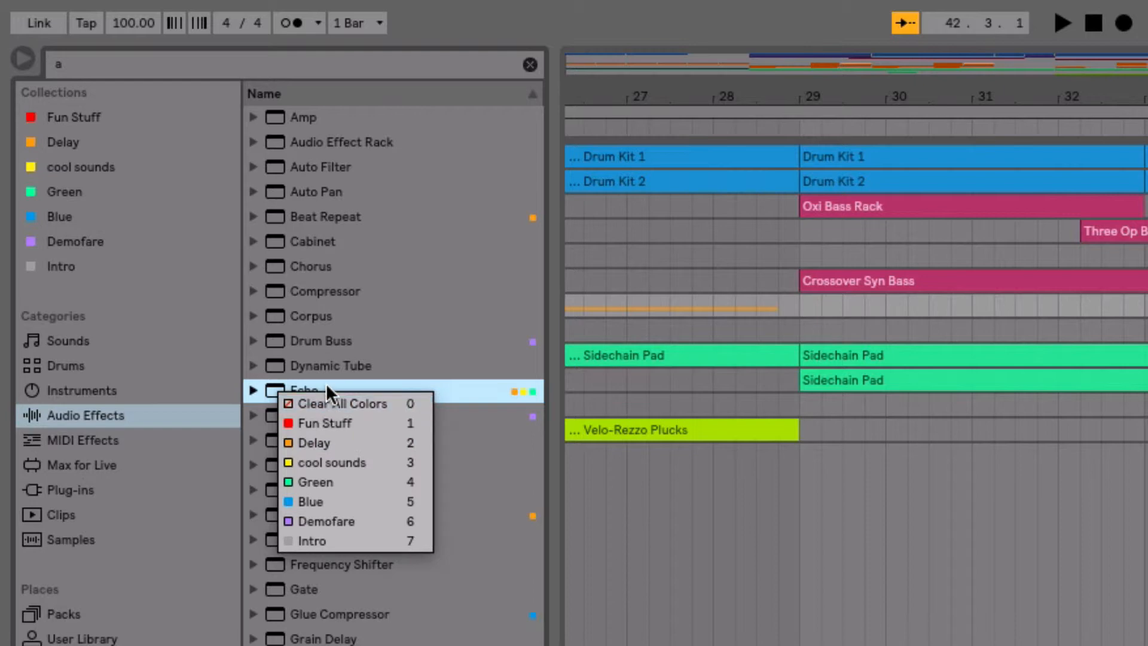
Tag the Echo audio effect with a collection colour in the browser
{"action": "left_click", "coordinate": [330, 390]}
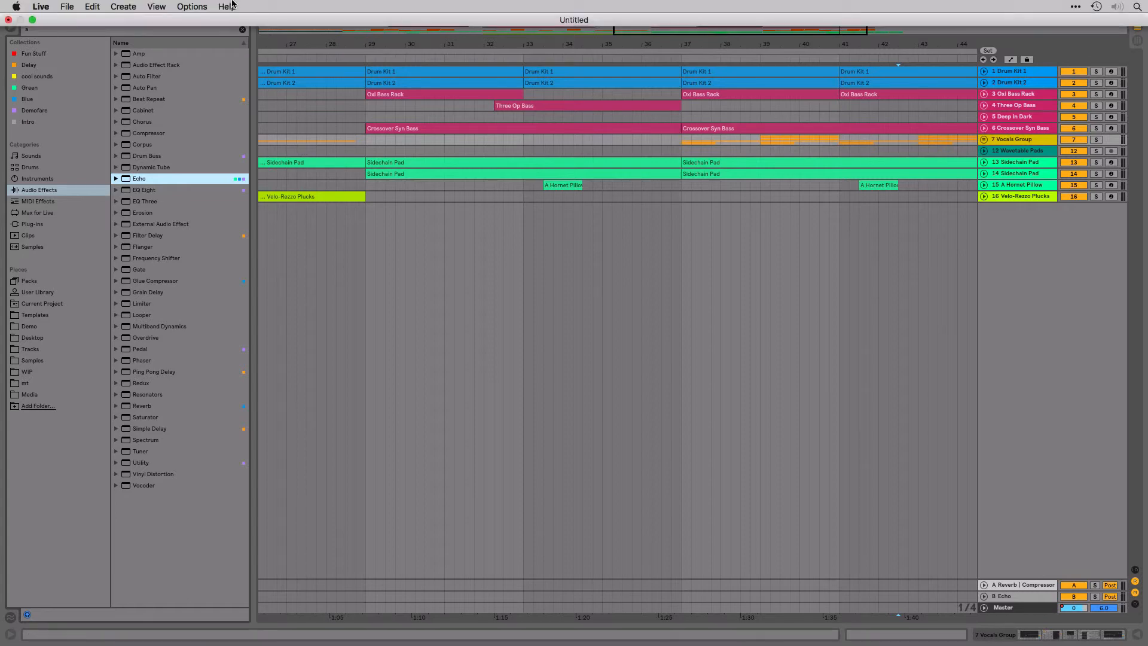
Open Read the Live Manual… from the Help menu
{"action": "left_click", "coordinate": [226, 6]}
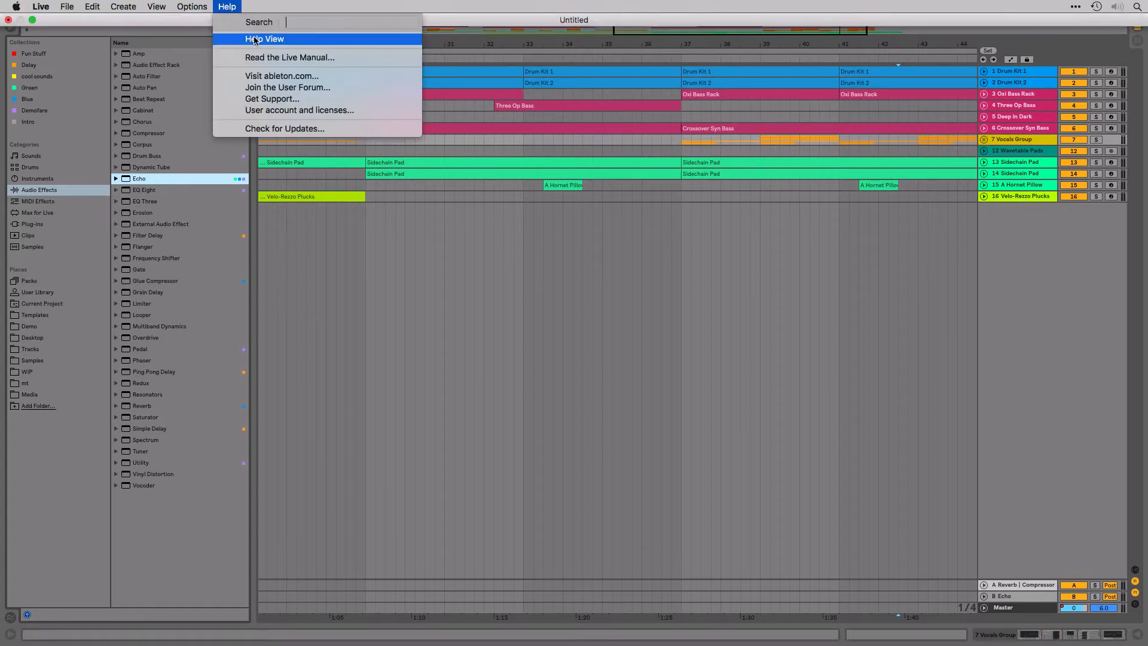
{"action": "left_click", "coordinate": [288, 57]}
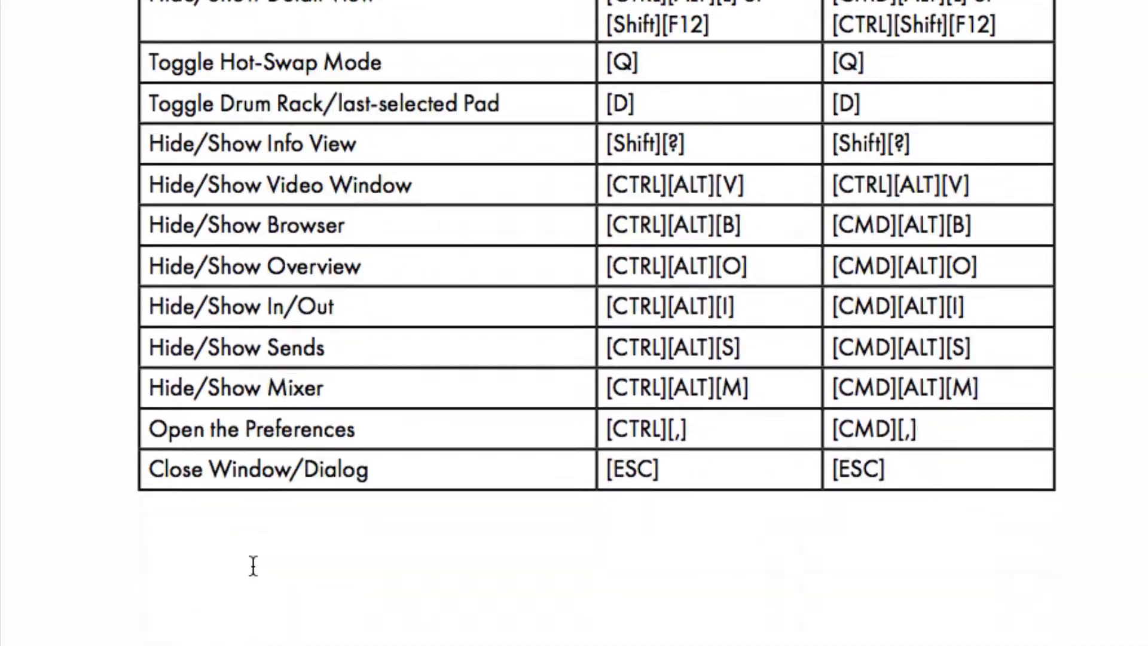
Scroll the manual down to section 34.8 Session View Commands shortcuts
{"action": "scroll", "scroll_direction": "down", "scroll_amount": 3}
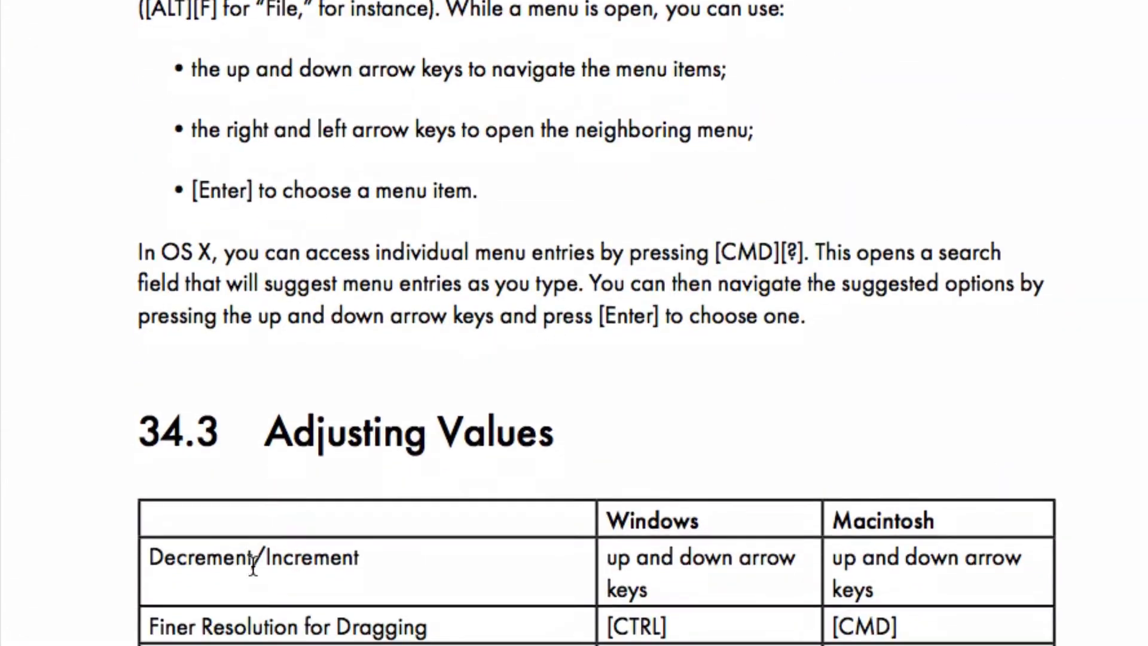
{"action": "scroll", "scroll_direction": "down", "scroll_amount": 3}
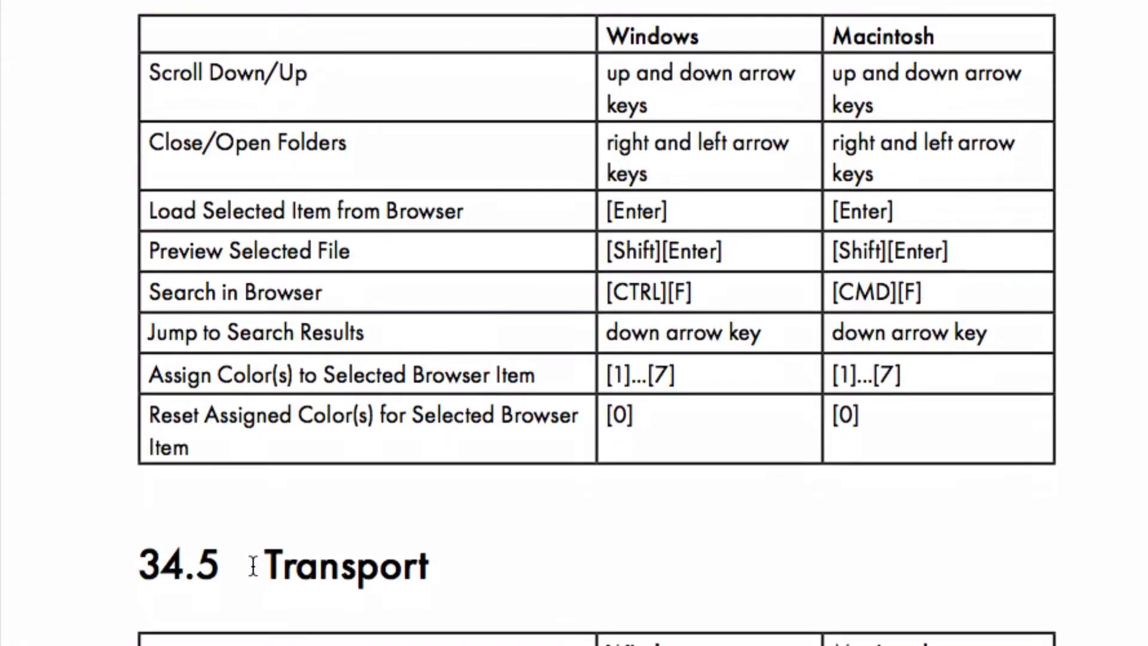
{"action": "scroll", "scroll_direction": "down", "scroll_amount": 3}
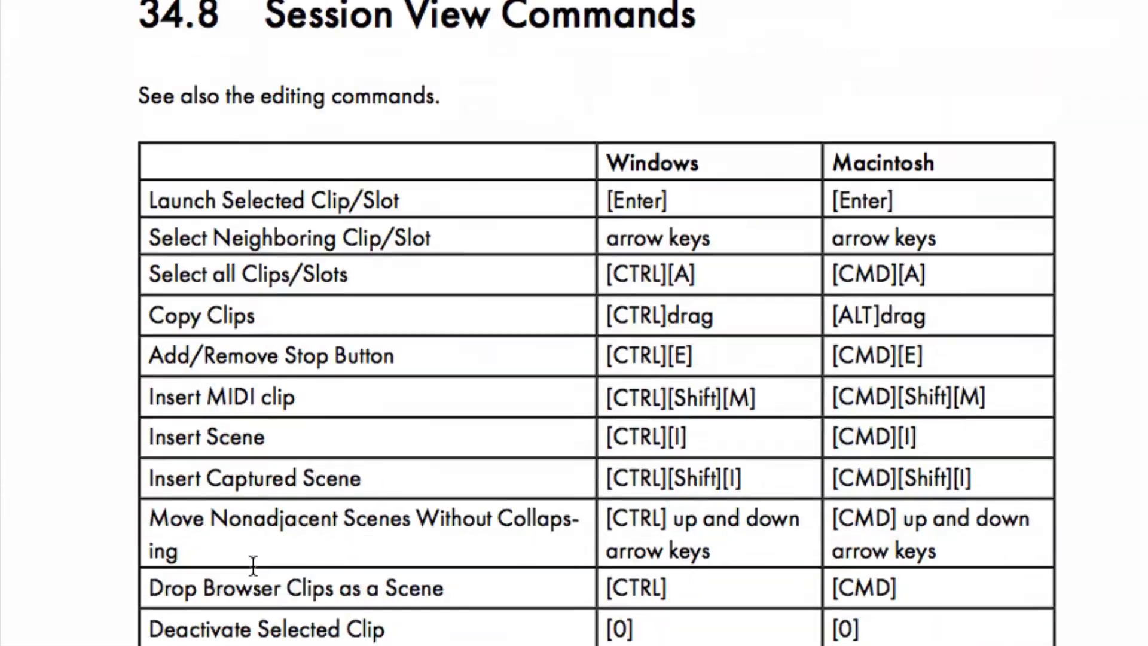